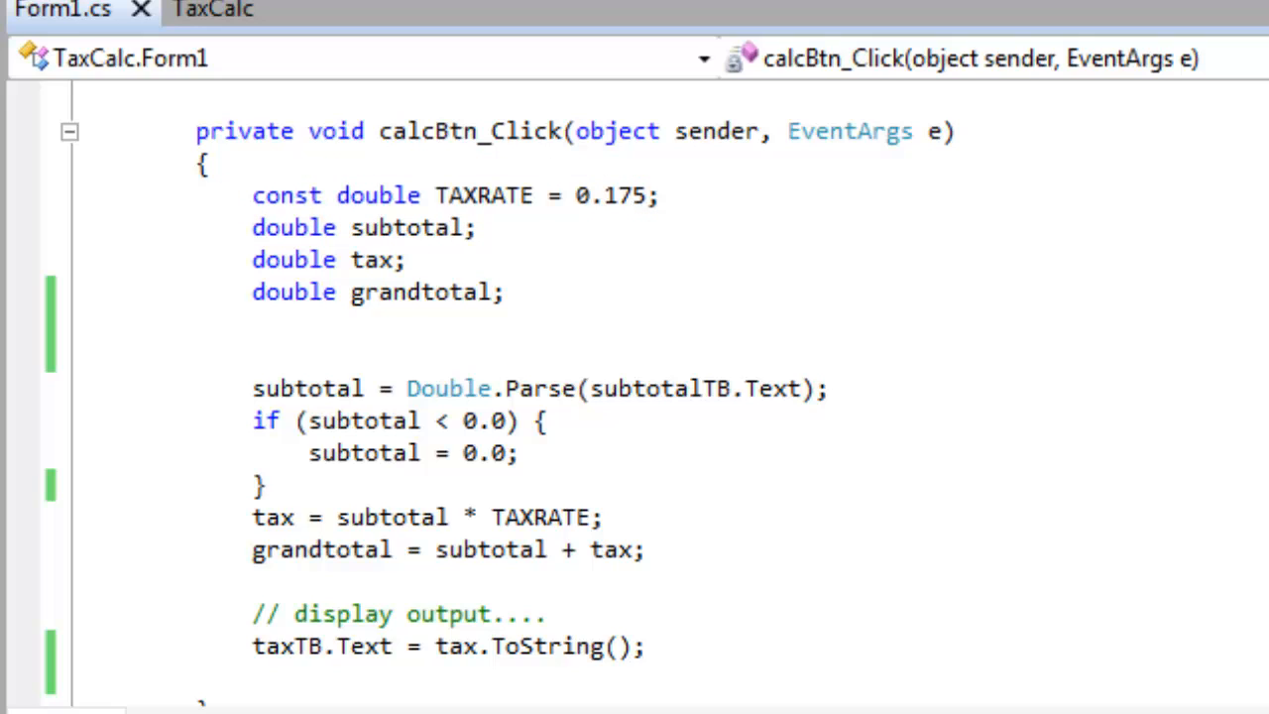
# Show the Ruby tax_calculator.rb script in the other Visual Studio instance.
pyautogui.doubleClick(285, 195)
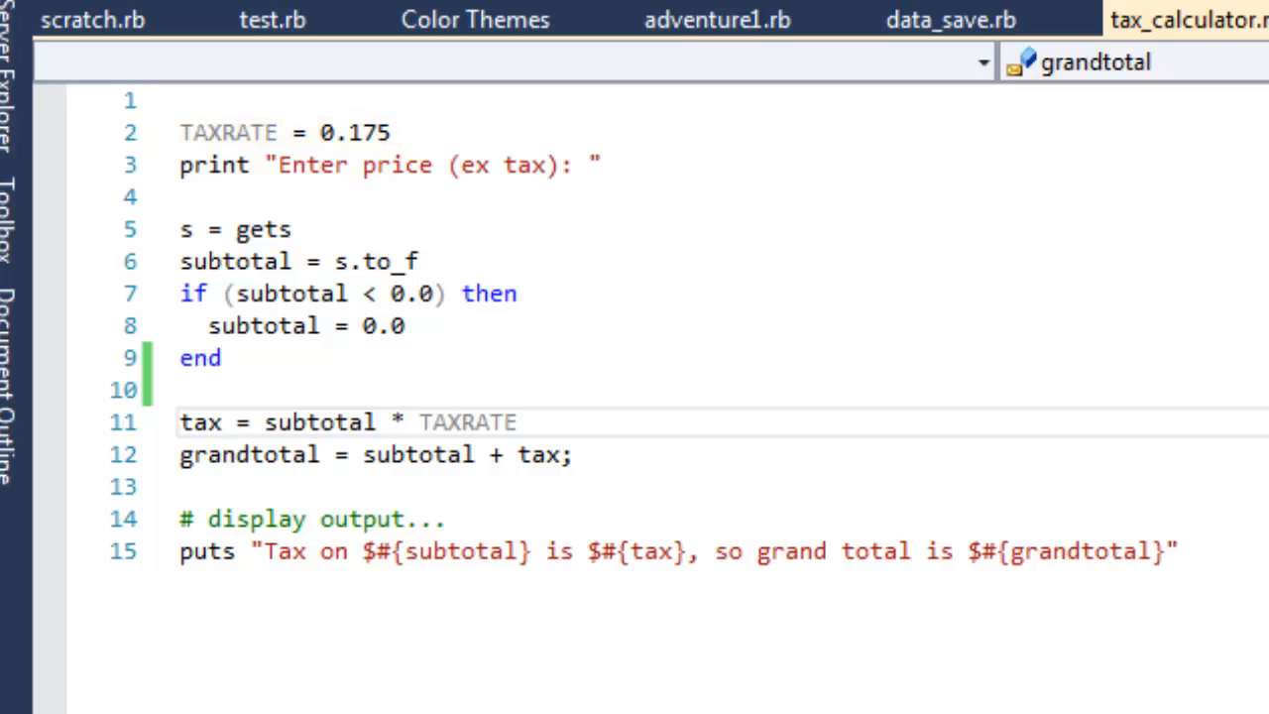
# Bring the TaxCalc window forward and maximize it to view the Form1.cs click handler.
pyautogui.click(1053, 420)
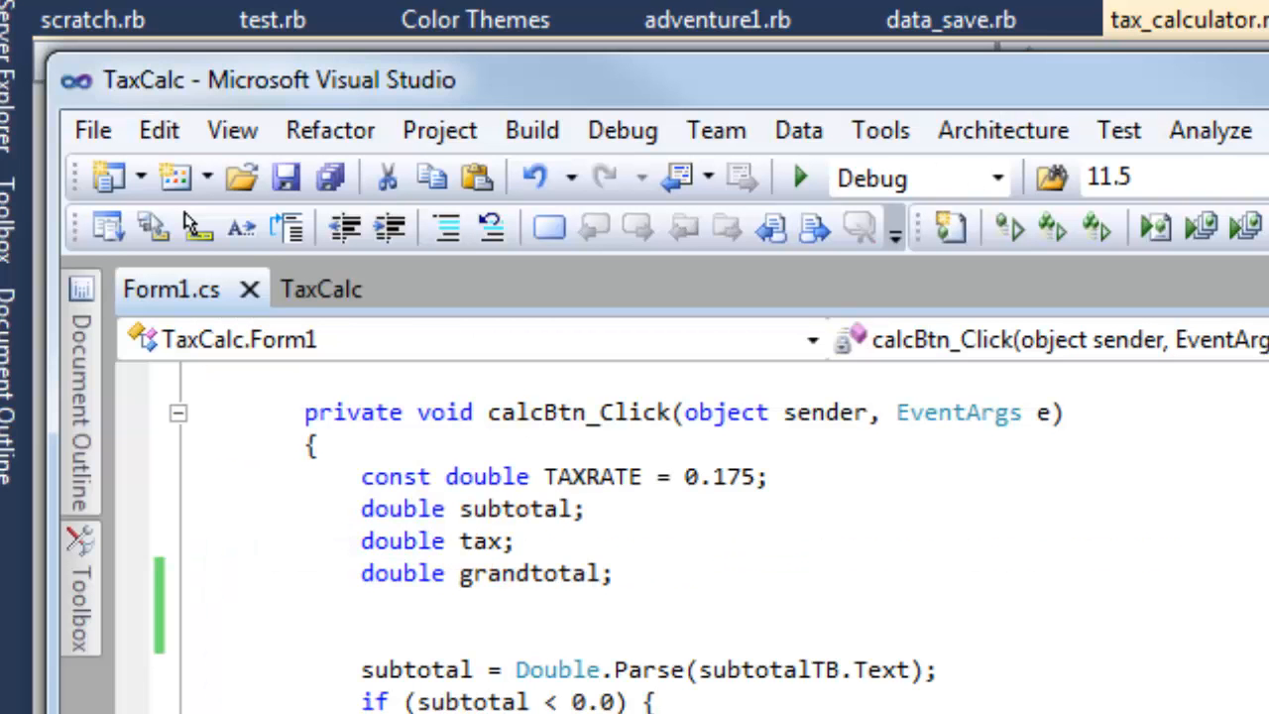
pyautogui.doubleClick(590, 476)
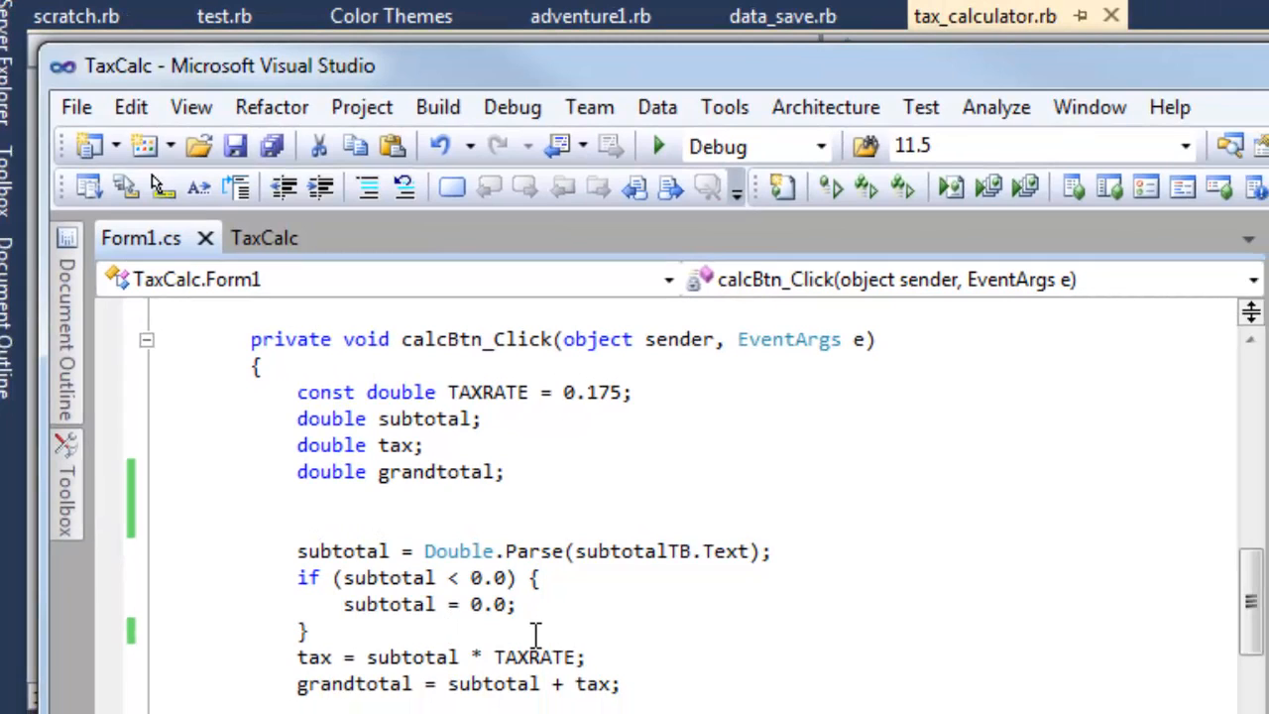
# Add a TAXRATE = 0.2; line after the if block and check the Error List.
pyautogui.press('Delete')
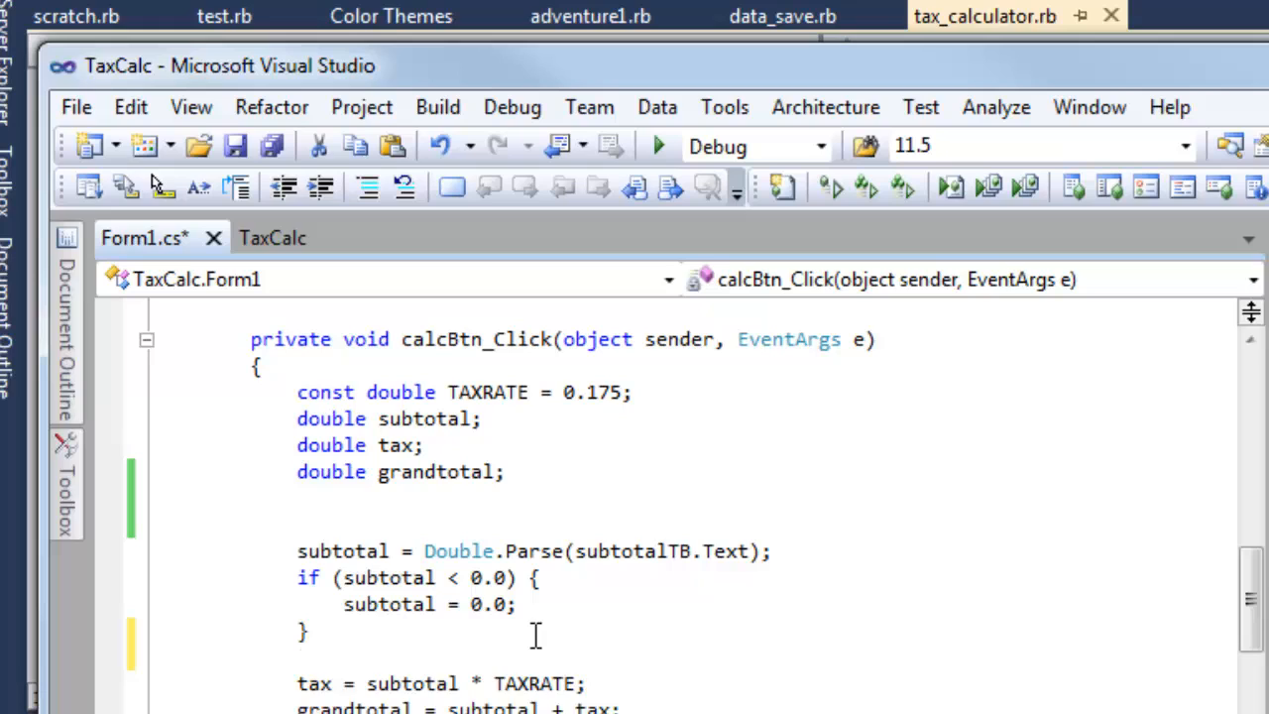
pyautogui.write('TAX')
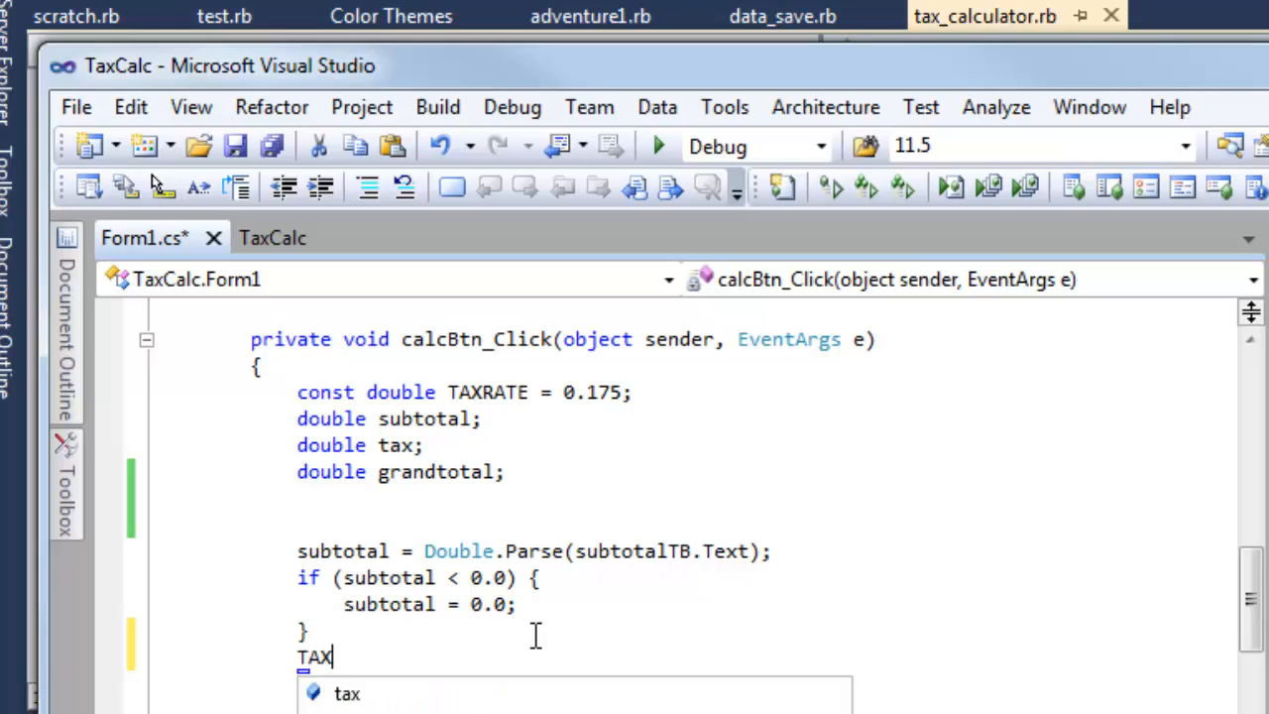
pyautogui.write('RATE = 0')
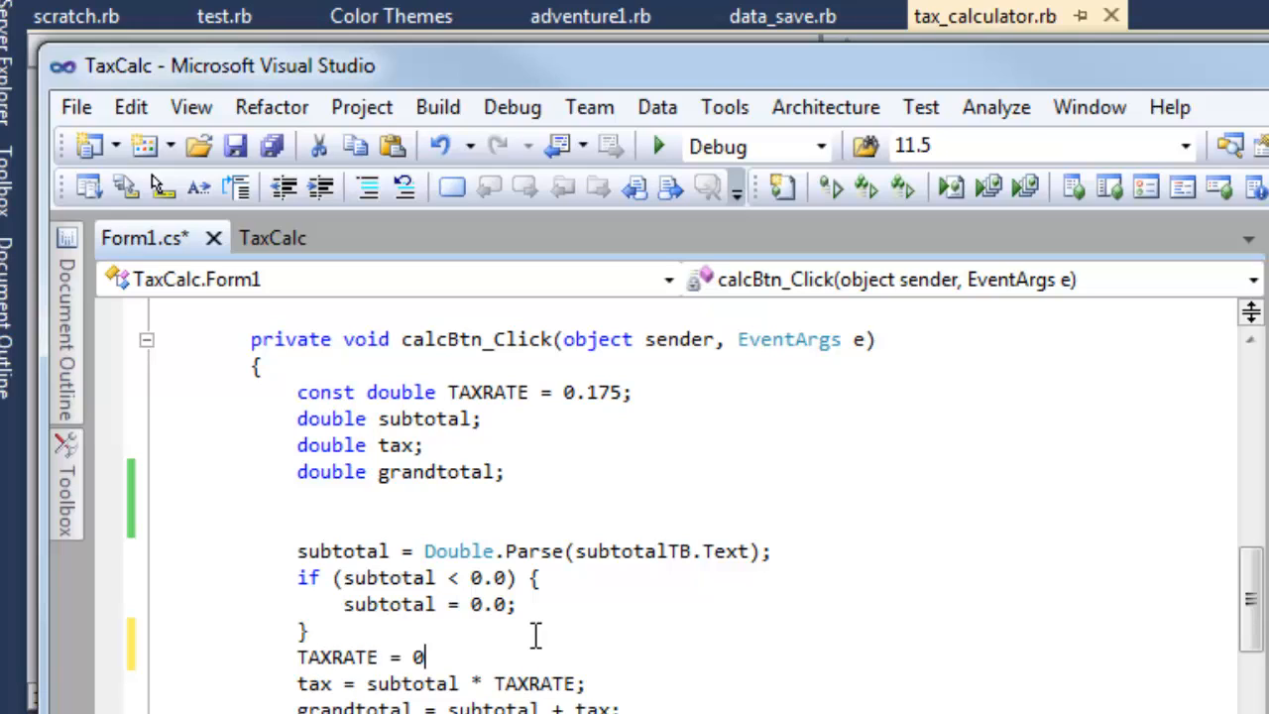
pyautogui.write('.2;')
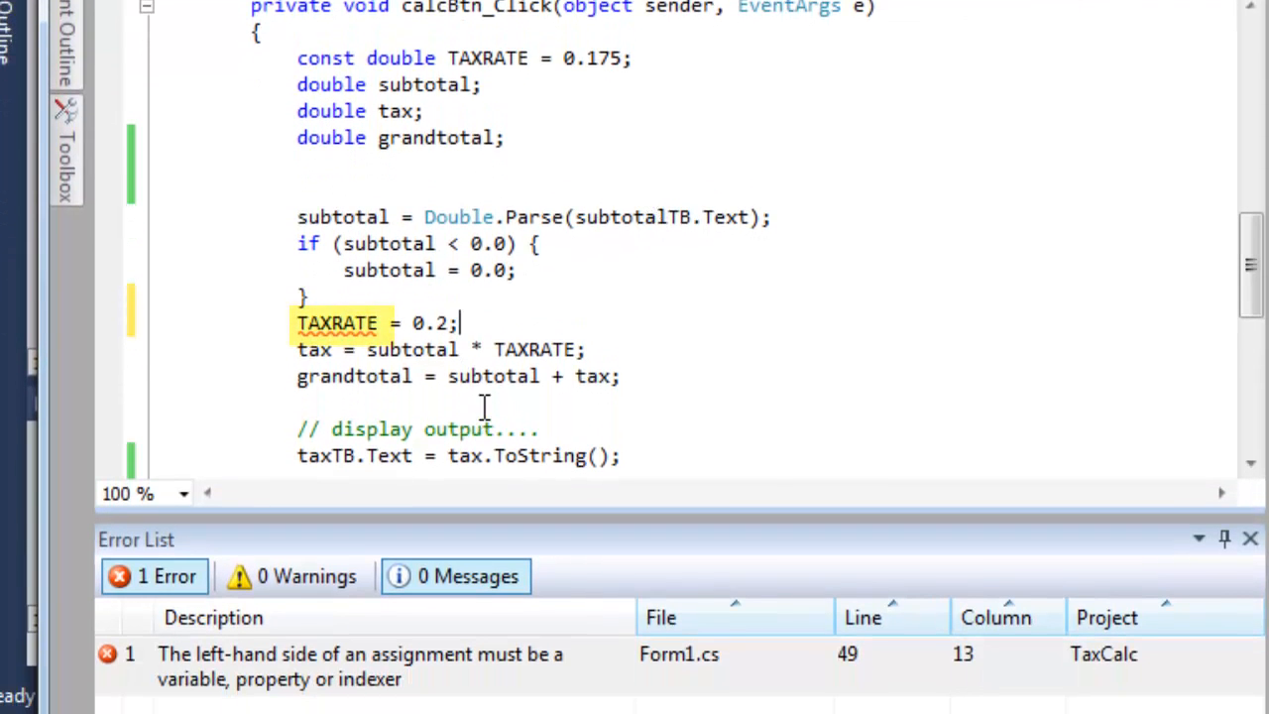
pyautogui.click(361, 666)
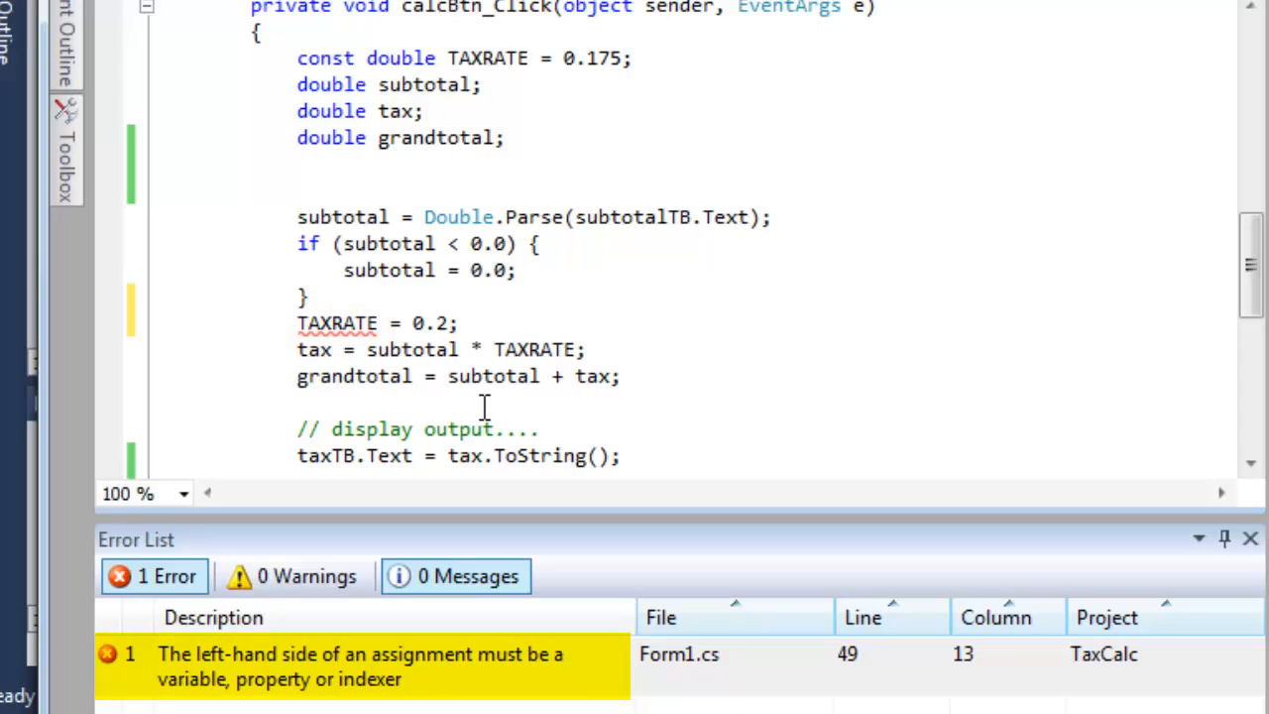
# Select the TAXRATE = 0.2; reassignment line and delete it.
pyautogui.doubleClick(337, 323)
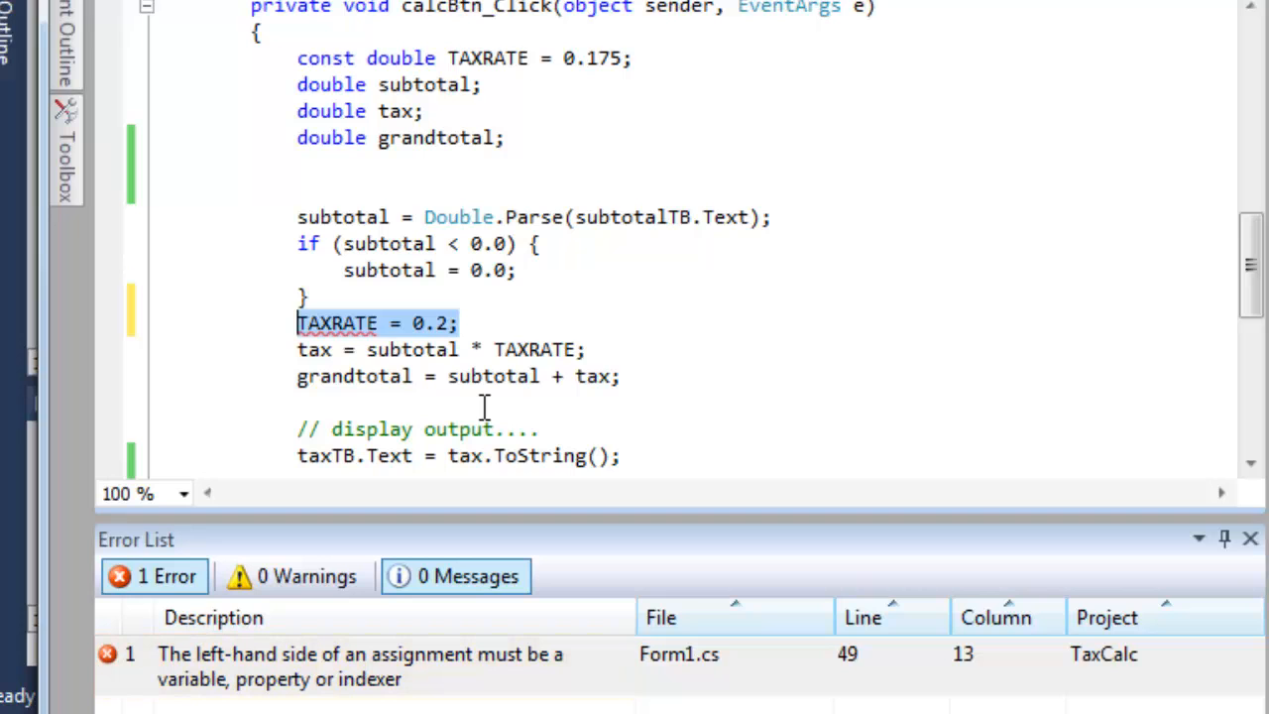
pyautogui.press('Delete')
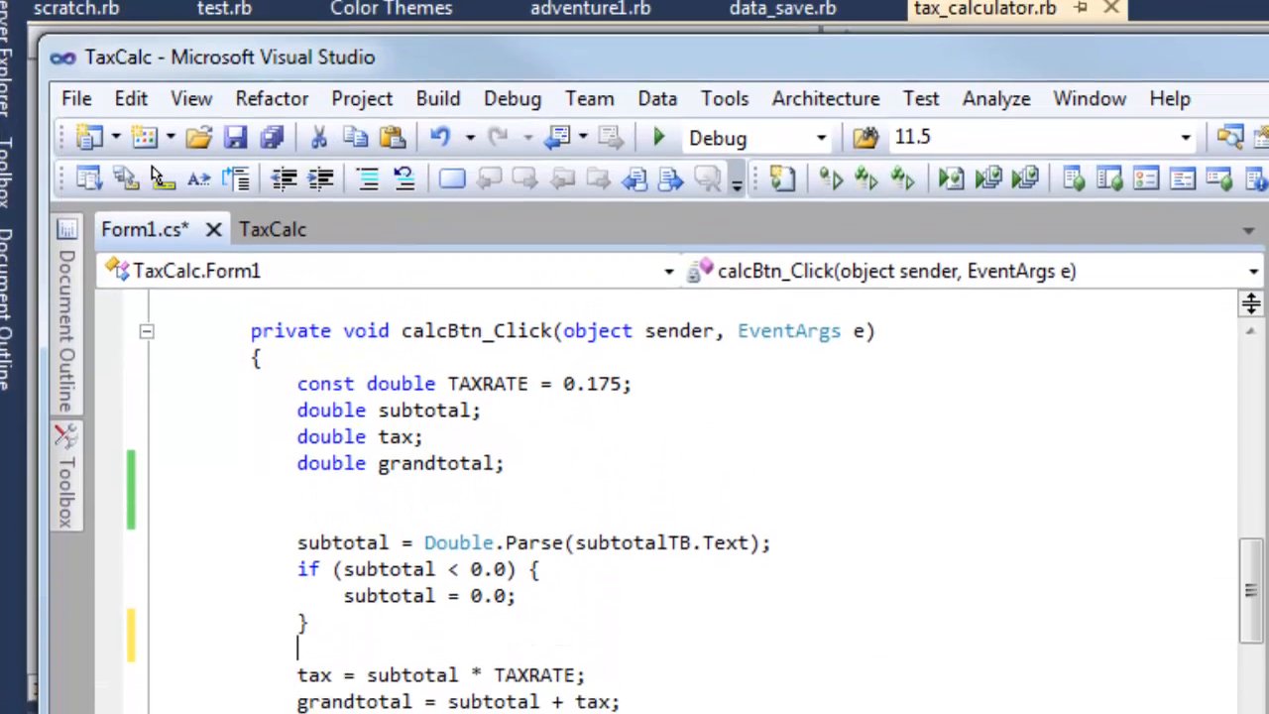
# Add TAXRATE = 0.2 on blank line 10 of the Ruby tax_calculator.rb script.
pyautogui.click(983, 8)
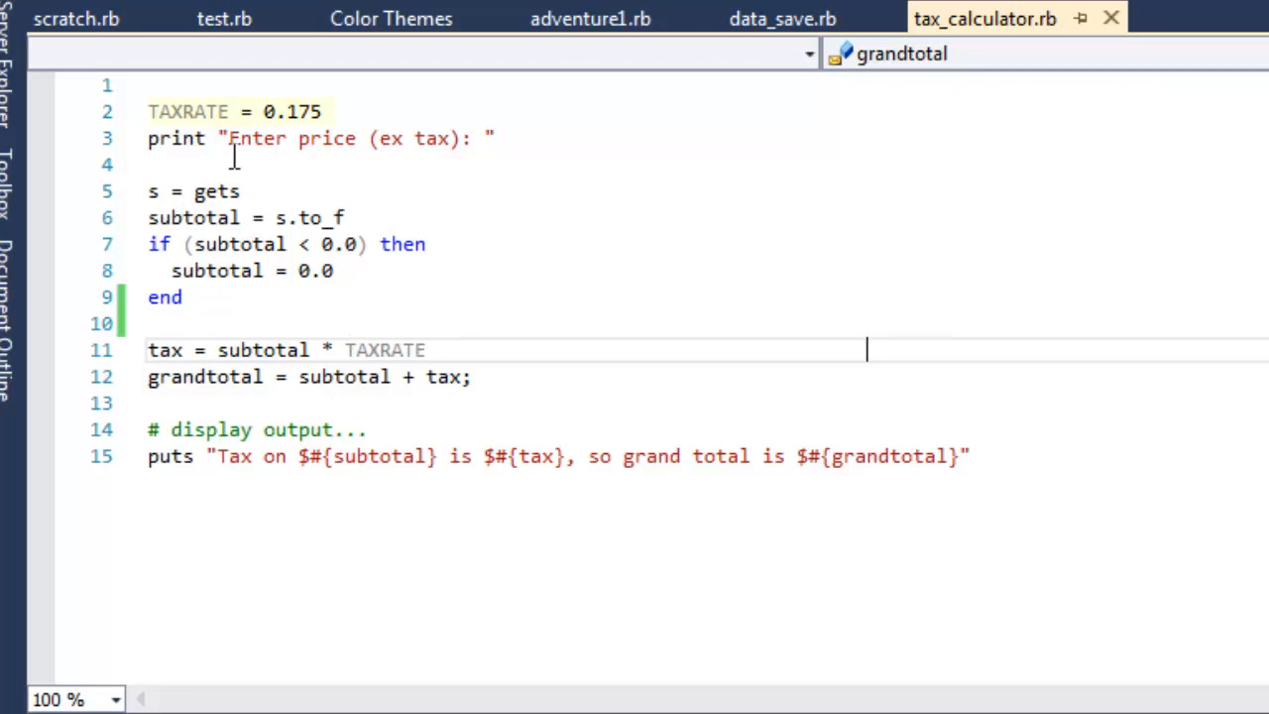
pyautogui.doubleClick(188, 111)
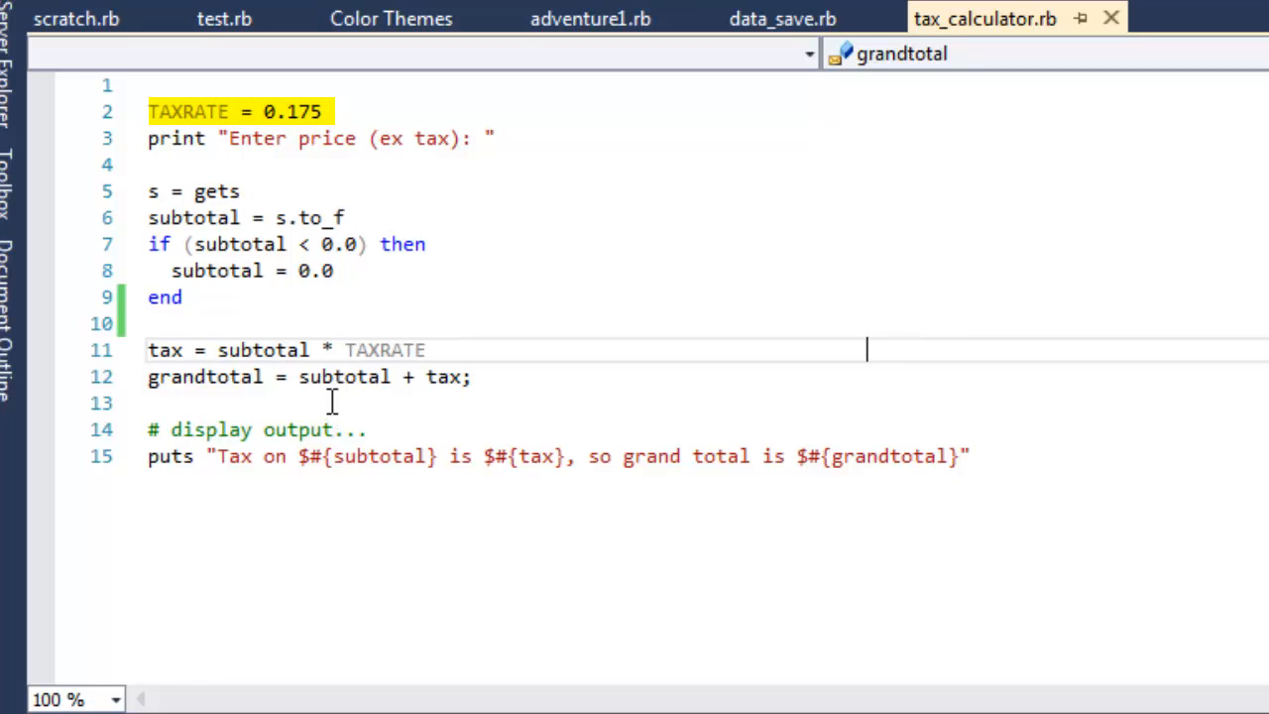
pyautogui.write('T')
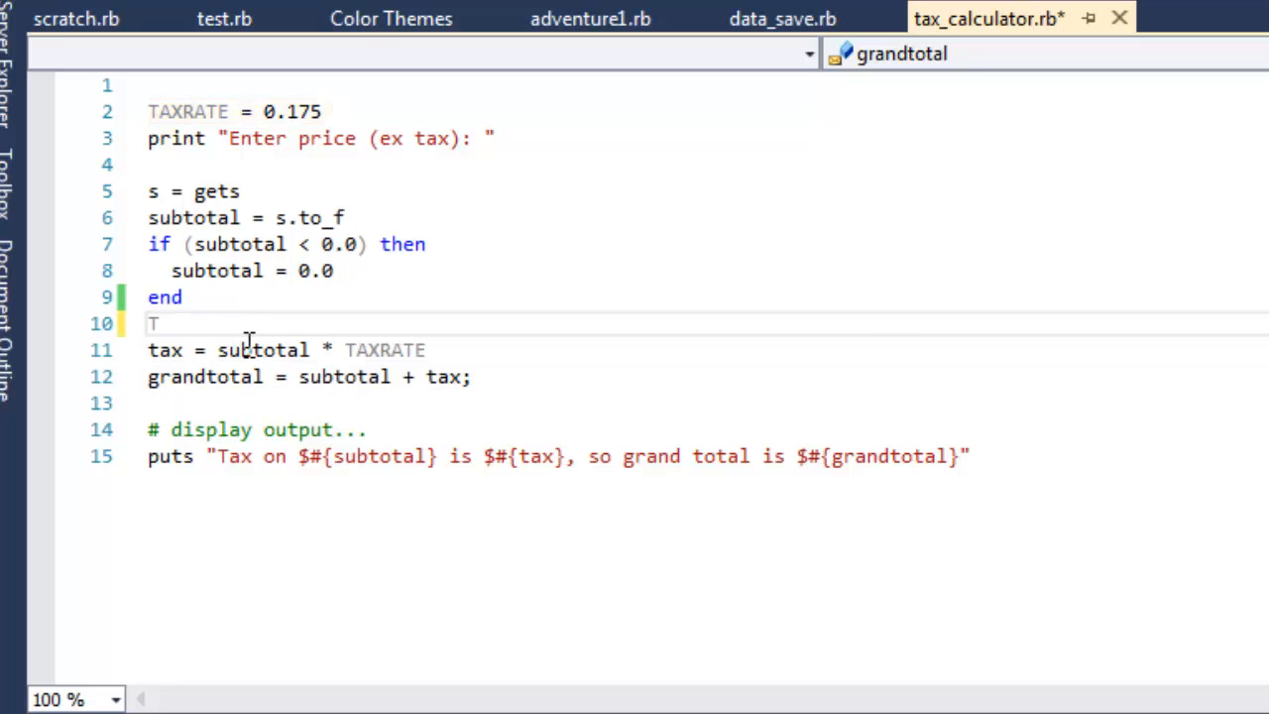
pyautogui.write('AXRATE')
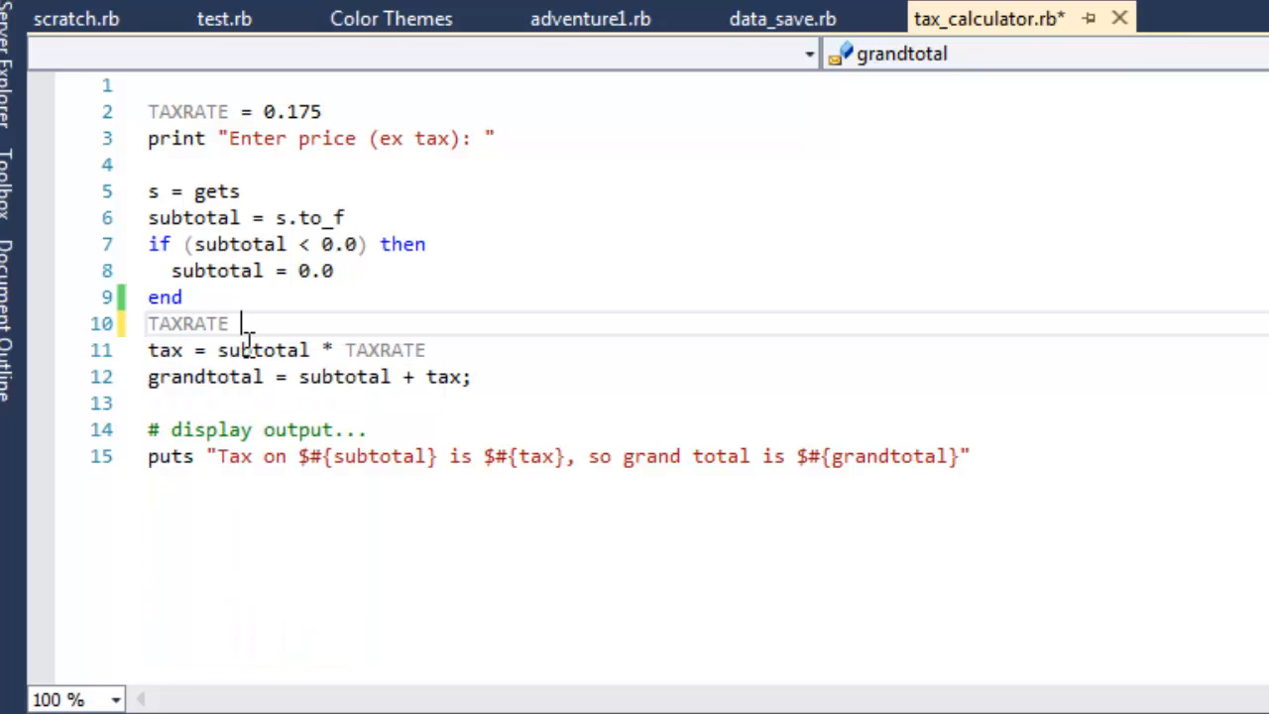
pyautogui.write('= 0')
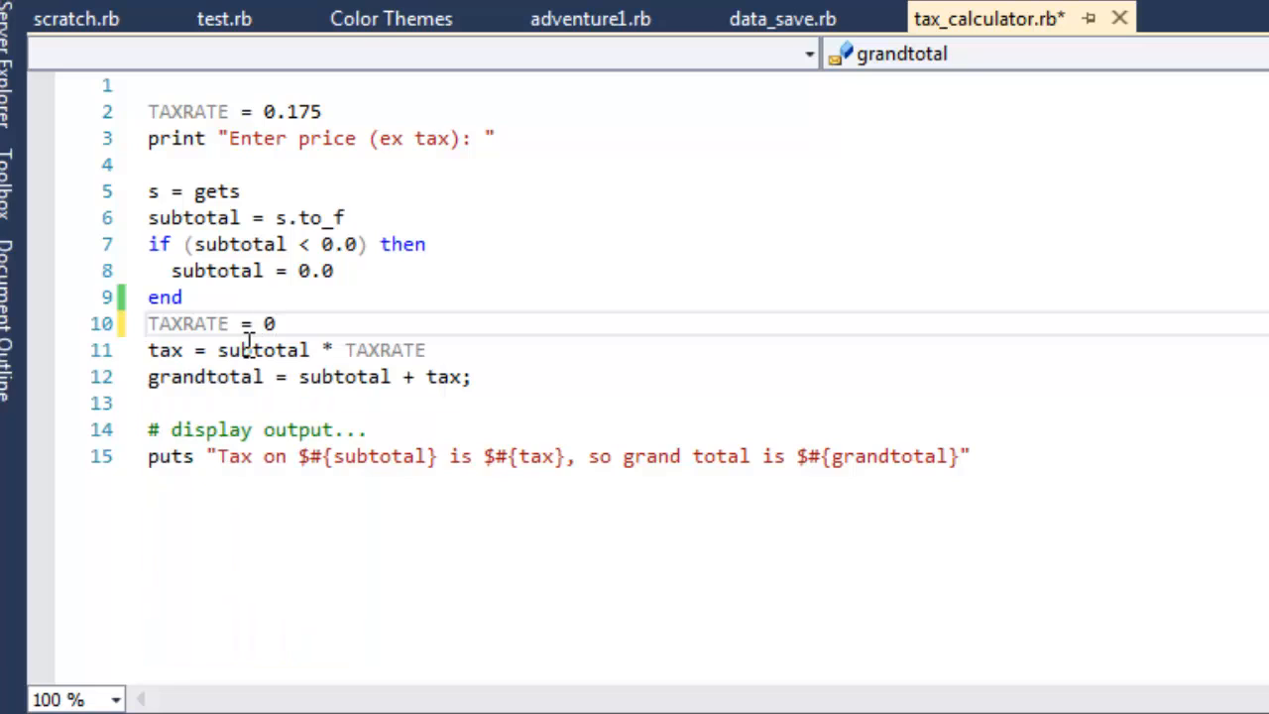
pyautogui.write('.2')
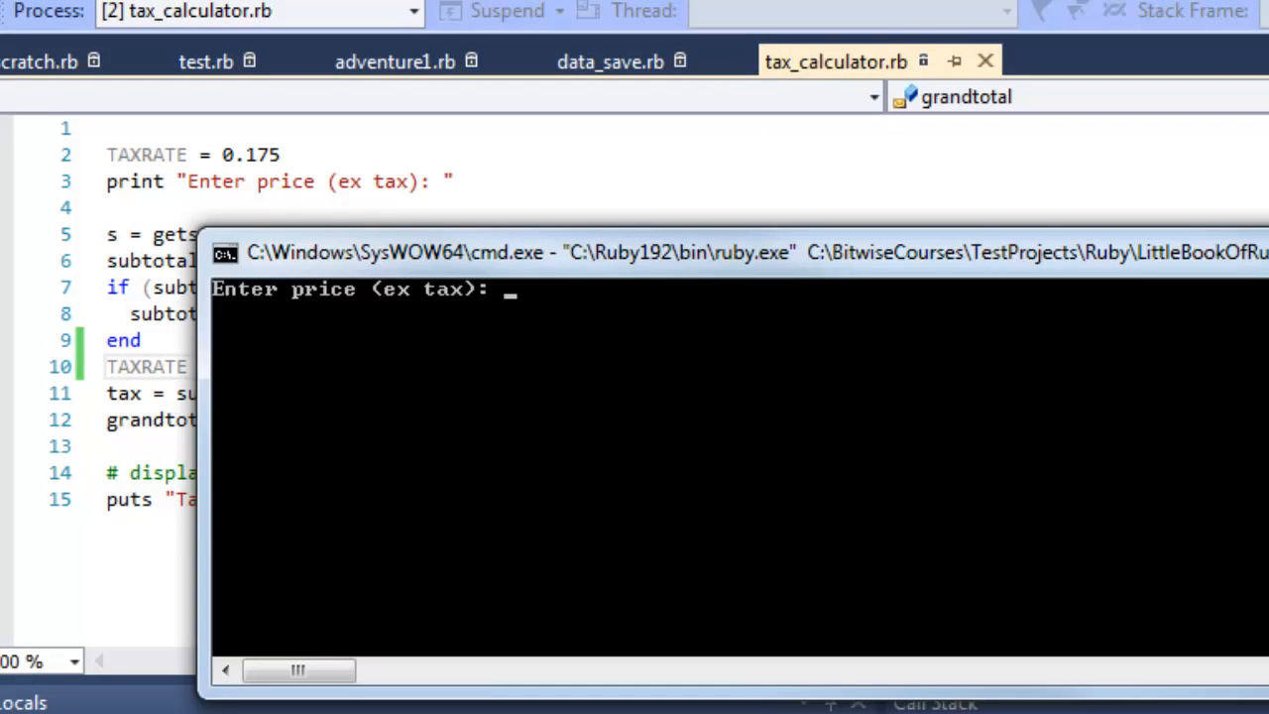
# Enter price 100 at the prompt, read the constant warning, $20.0 tax and $120.0 total, then close the console.
pyautogui.write('1')
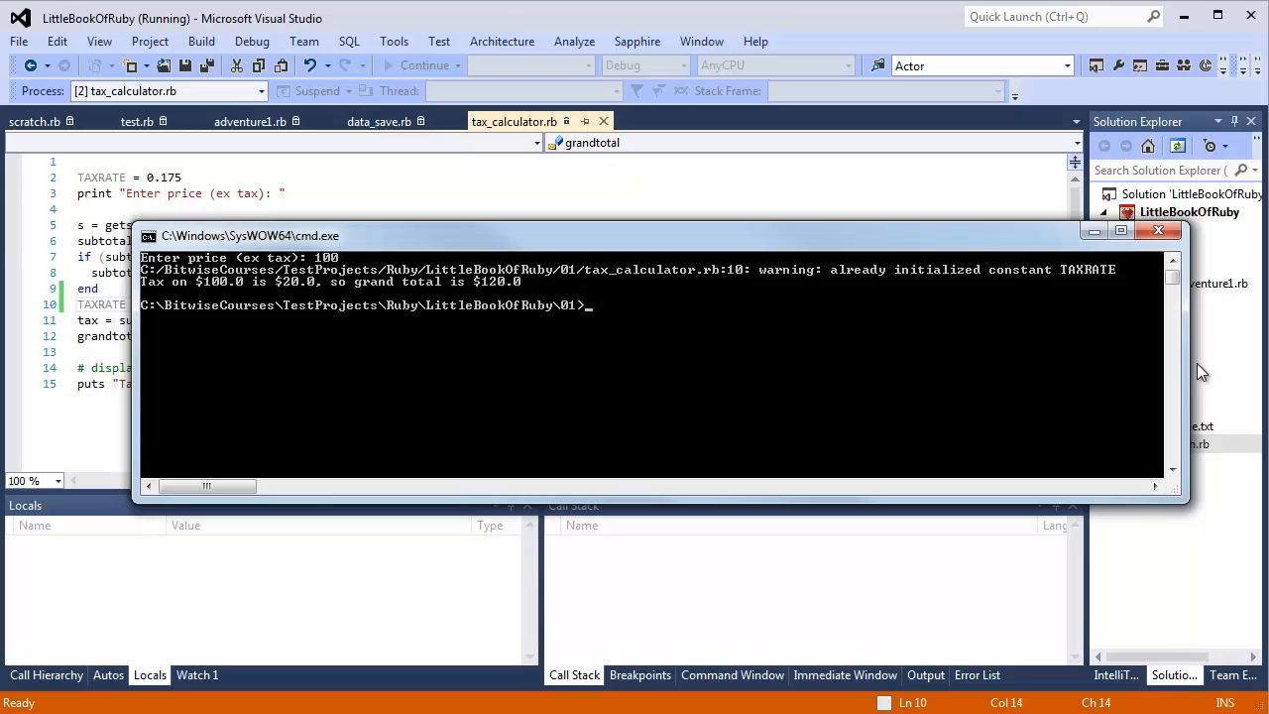
pyautogui.moveTo(1213, 250)
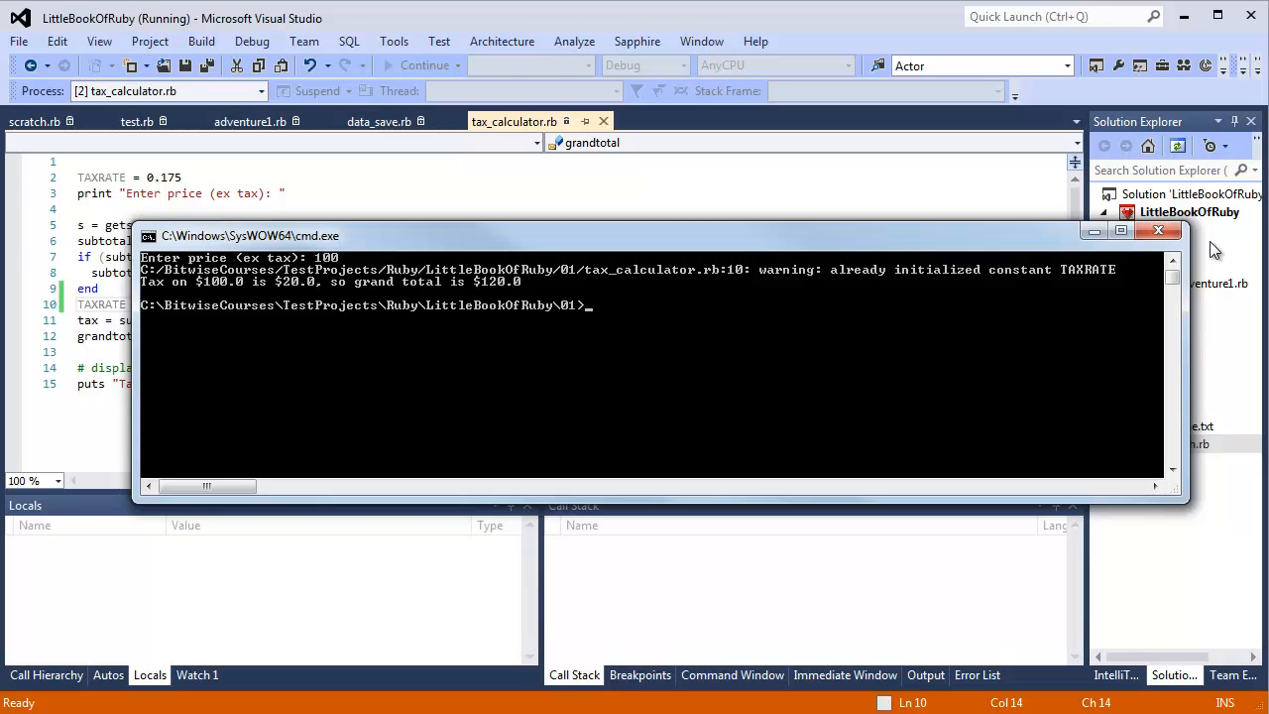
pyautogui.click(1158, 230)
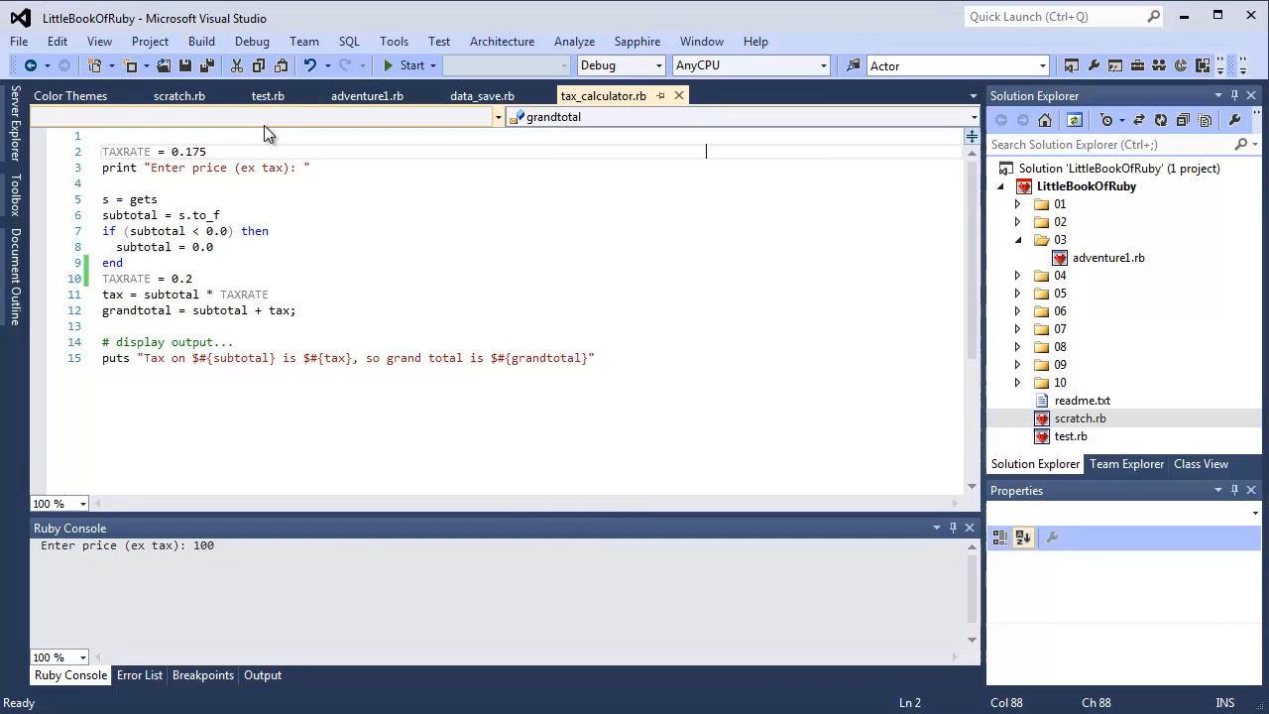
pyautogui.moveTo(178, 95)
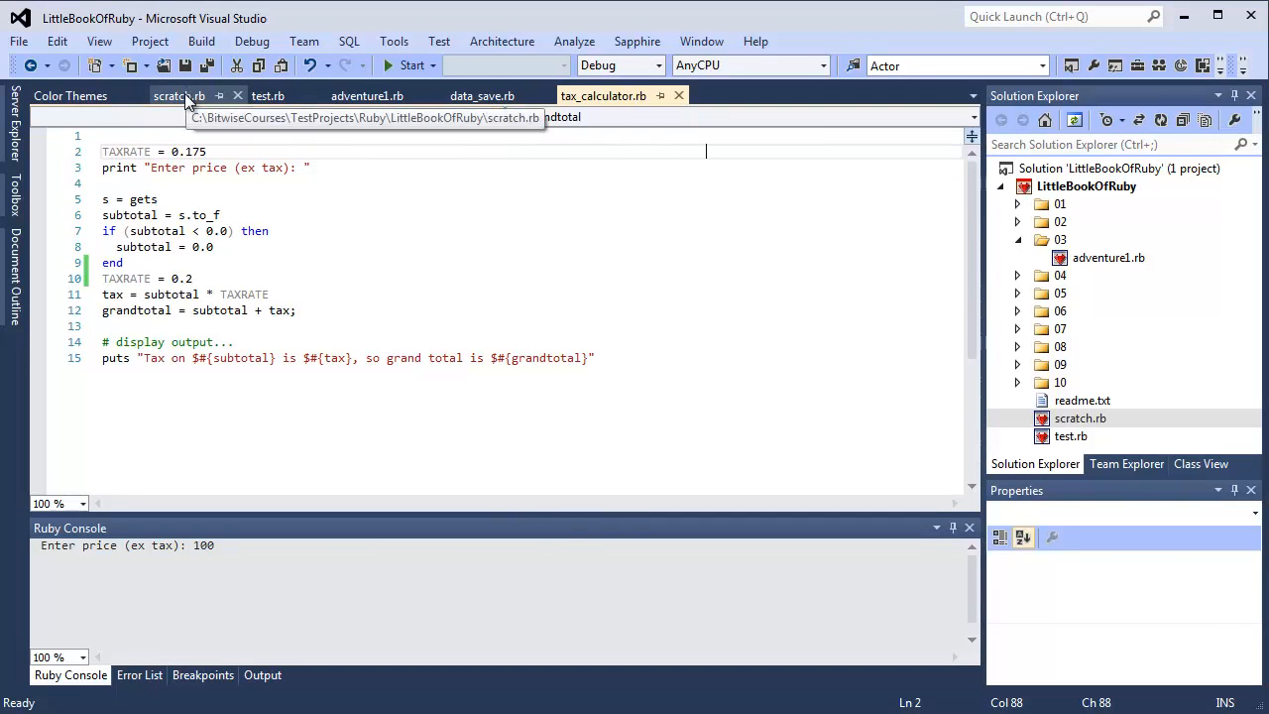